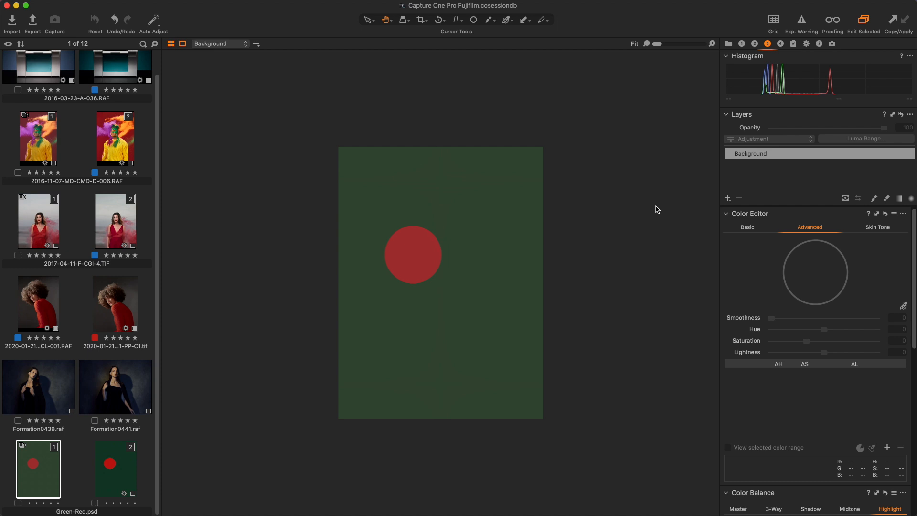
{"action": "mouse_move", "coordinate": [626, 260]}
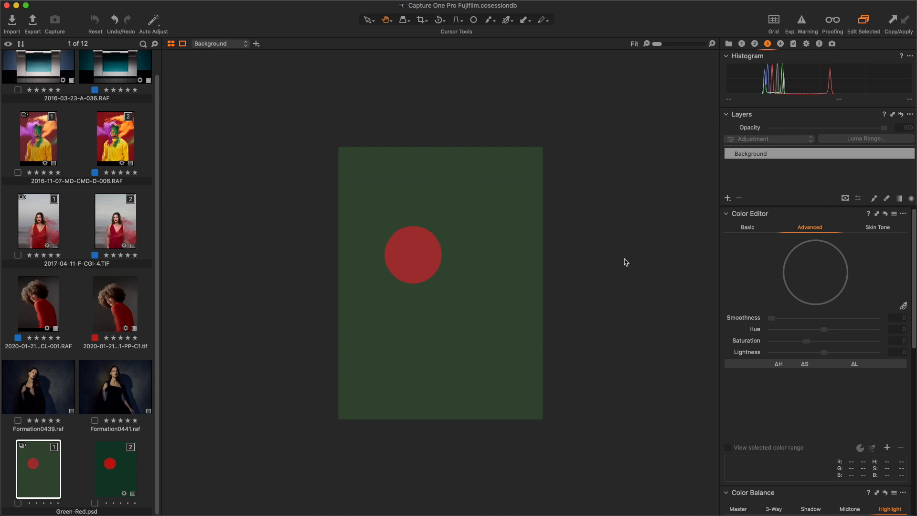
{"action": "mouse_move", "coordinate": [634, 303]}
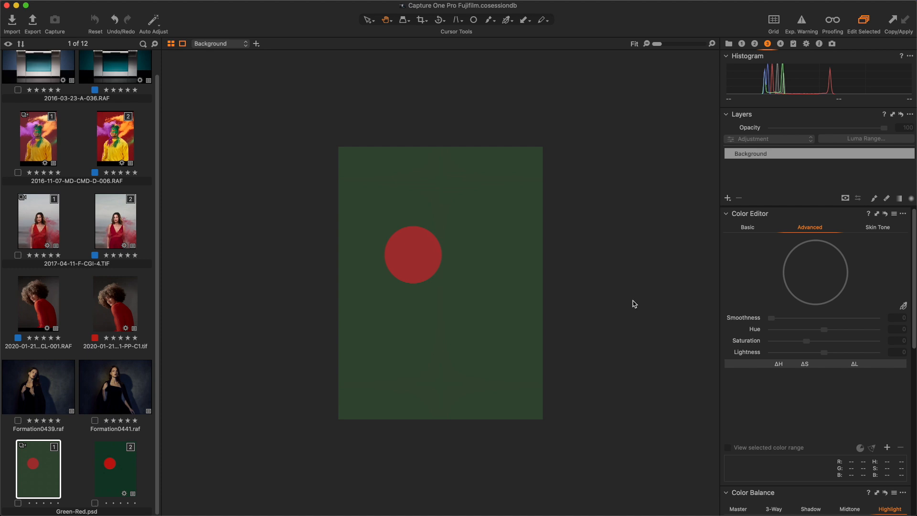
{"action": "mouse_move", "coordinate": [590, 309]}
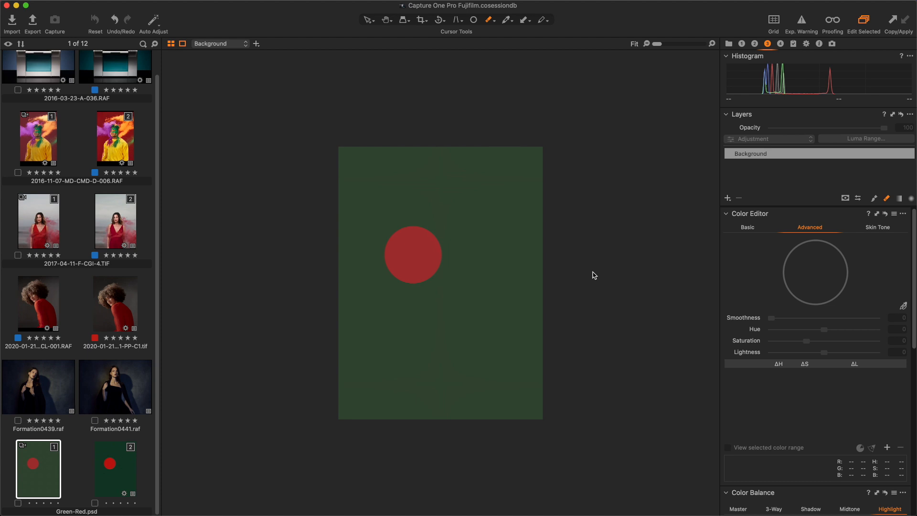
{"action": "mouse_move", "coordinate": [601, 264]}
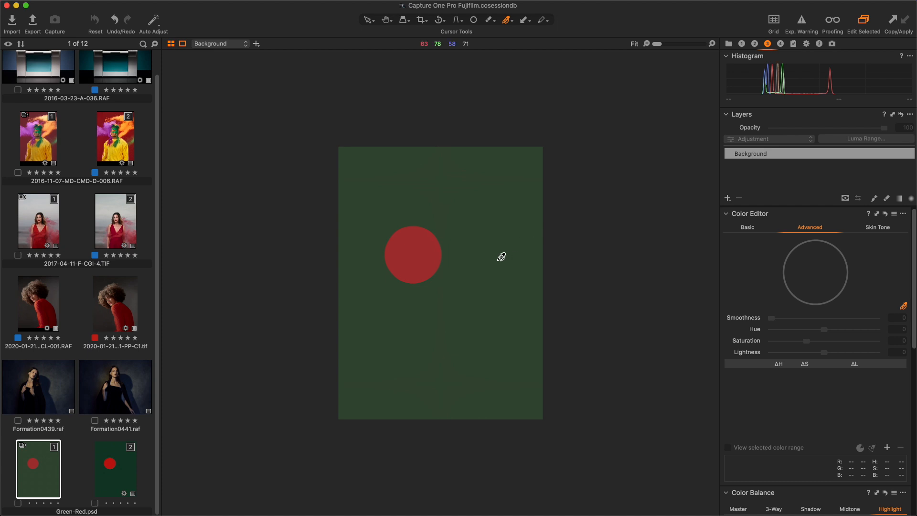
Step: Sample the green background as a colour range in the Color Editor
{"action": "left_click", "coordinate": [413, 254]}
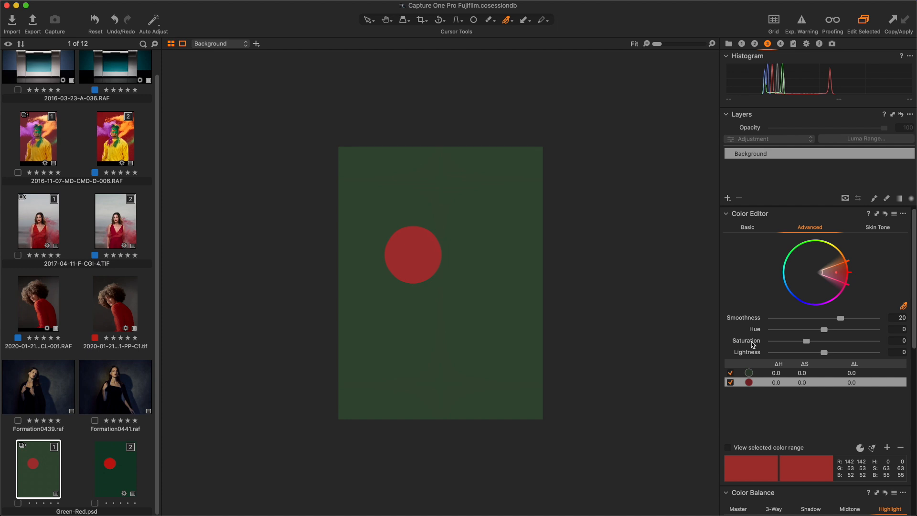
{"action": "mouse_move", "coordinate": [749, 351]}
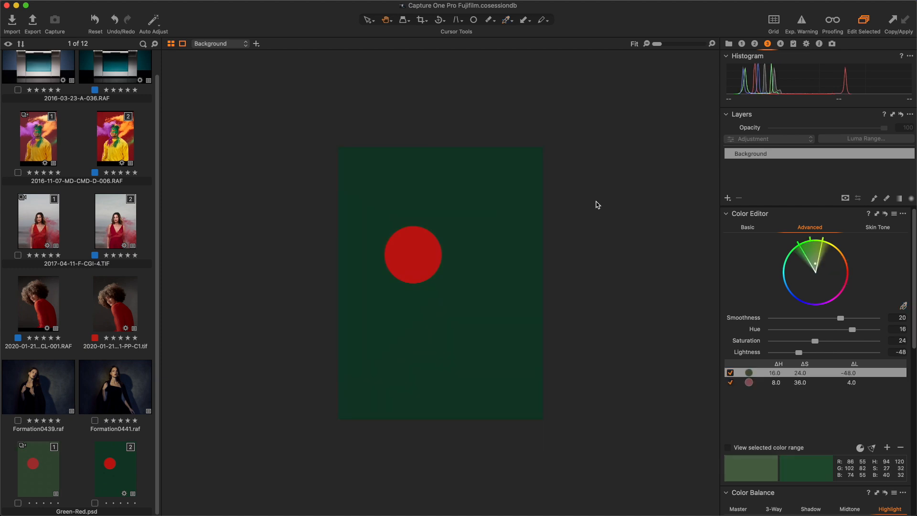
{"action": "mouse_move", "coordinate": [590, 203]}
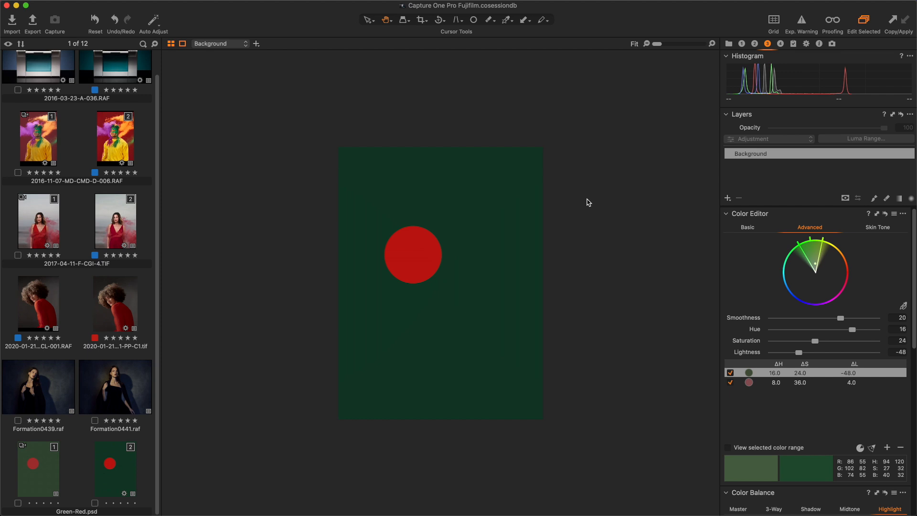
{"action": "mouse_move", "coordinate": [584, 203]}
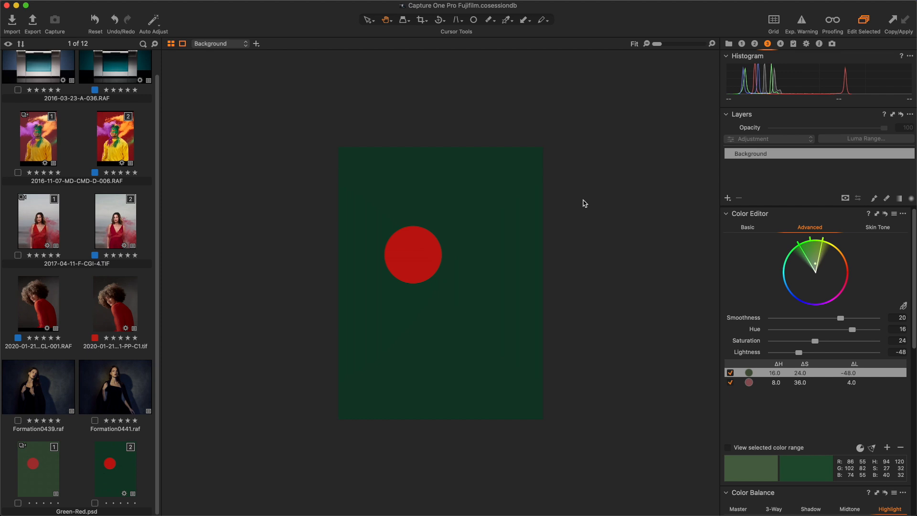
{"action": "mouse_move", "coordinate": [42, 476]}
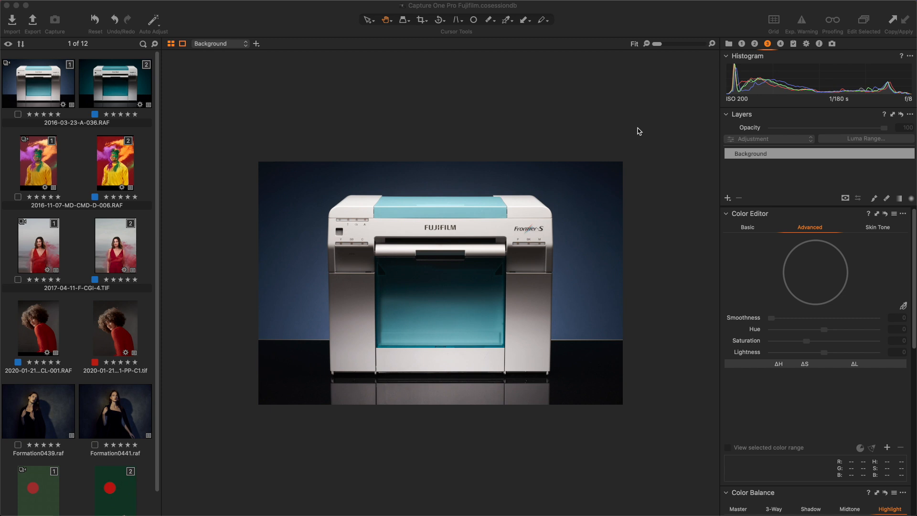
Step: Open the 2016-03-23-A-036.RAF printer photo from the browser
{"action": "left_click", "coordinate": [877, 227]}
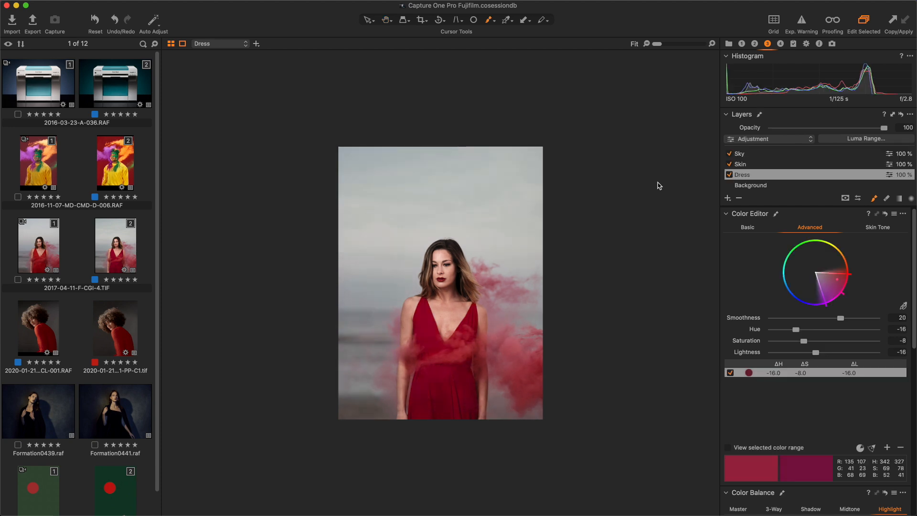
{"action": "mouse_move", "coordinate": [789, 176]}
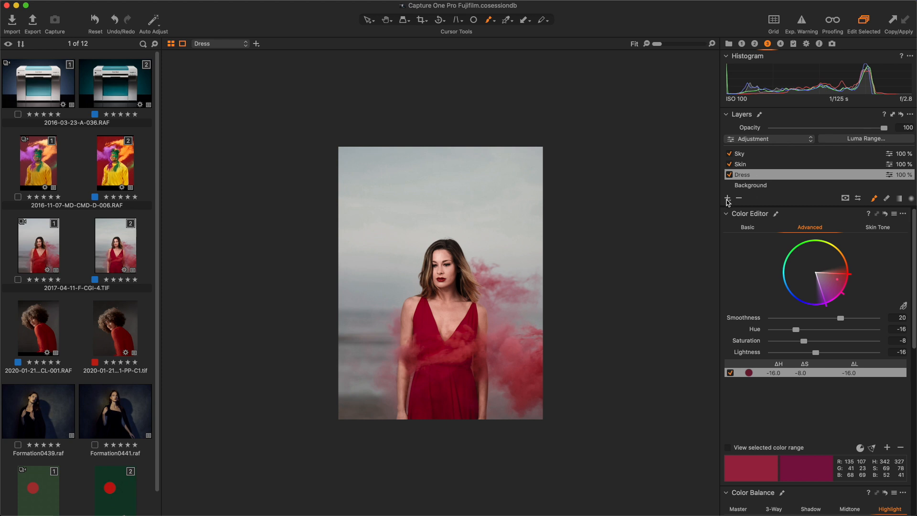
Step: Select the portrait's Dress layer to show its darkened red colour range
{"action": "left_click", "coordinate": [727, 198]}
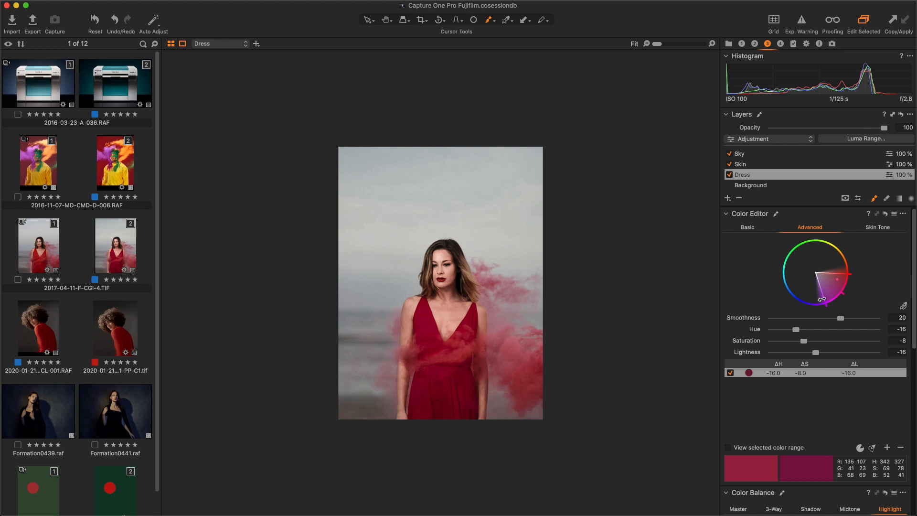
{"action": "mouse_move", "coordinate": [797, 394]}
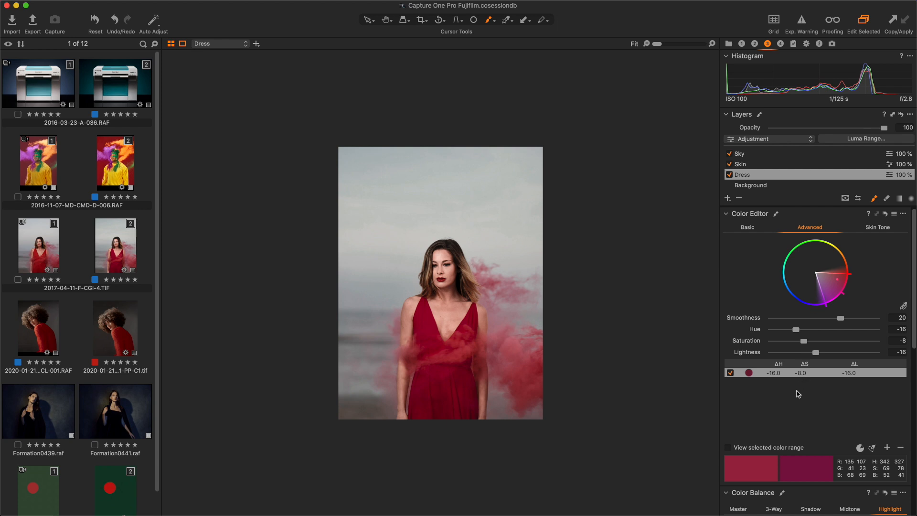
Step: Enable View selected color range so only the dress's red shows in colour
{"action": "left_click", "coordinate": [727, 447]}
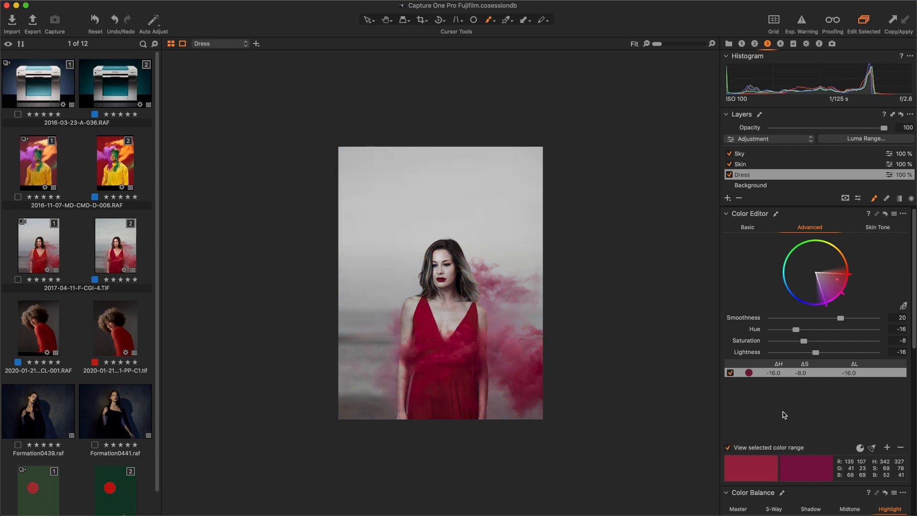
{"action": "mouse_move", "coordinate": [600, 320]}
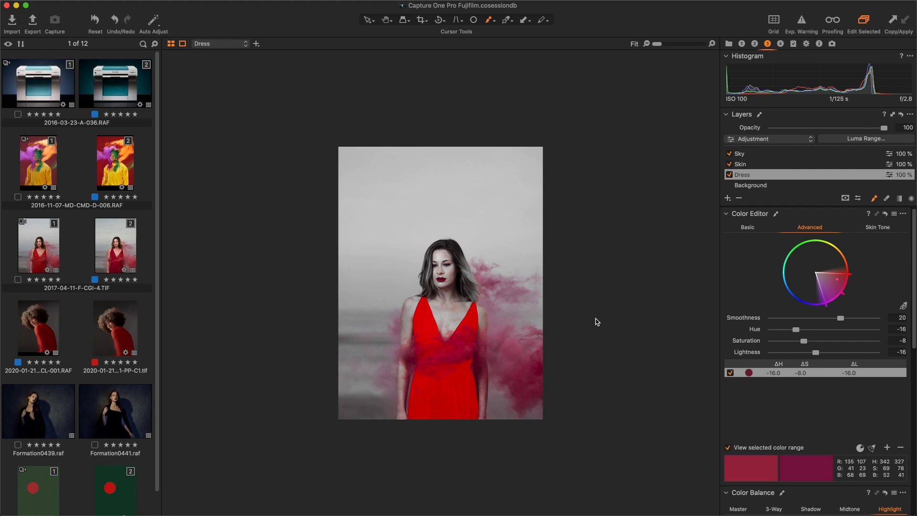
{"action": "mouse_move", "coordinate": [596, 321]}
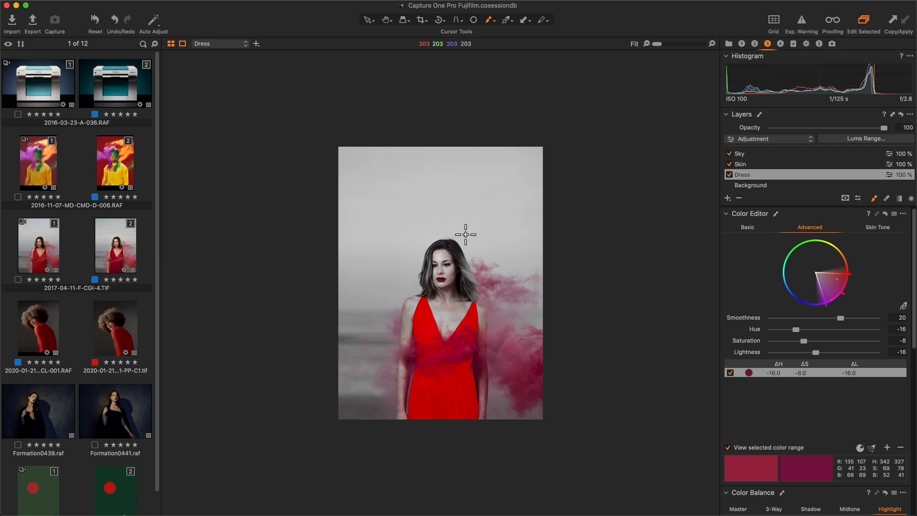
{"action": "mouse_move", "coordinate": [762, 280]}
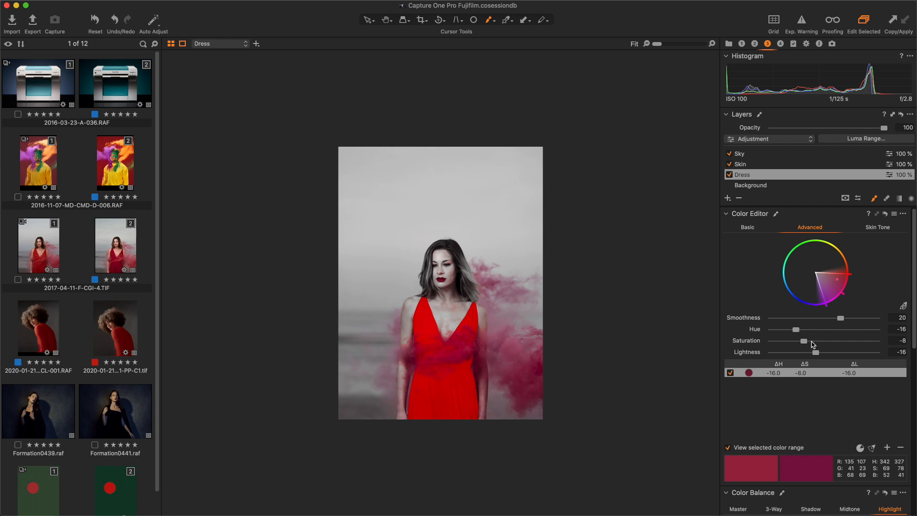
{"action": "mouse_move", "coordinate": [849, 354]}
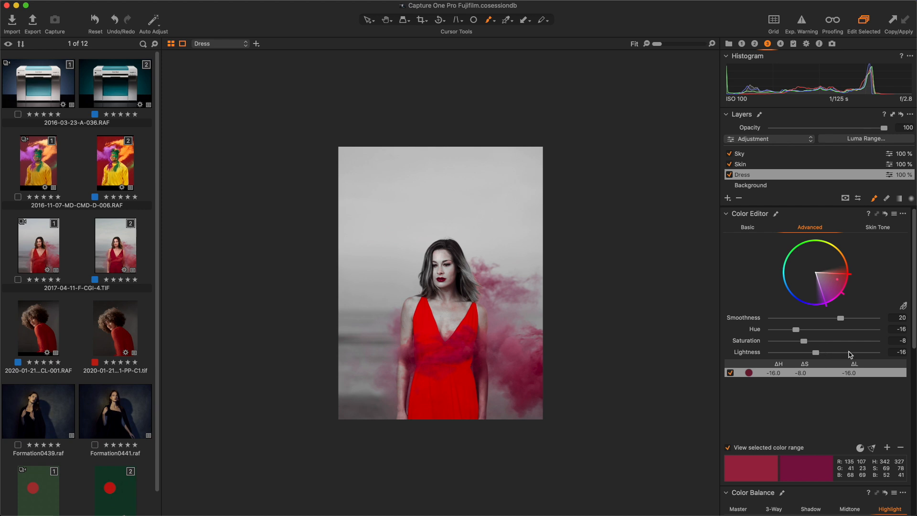
{"action": "mouse_move", "coordinate": [877, 354]}
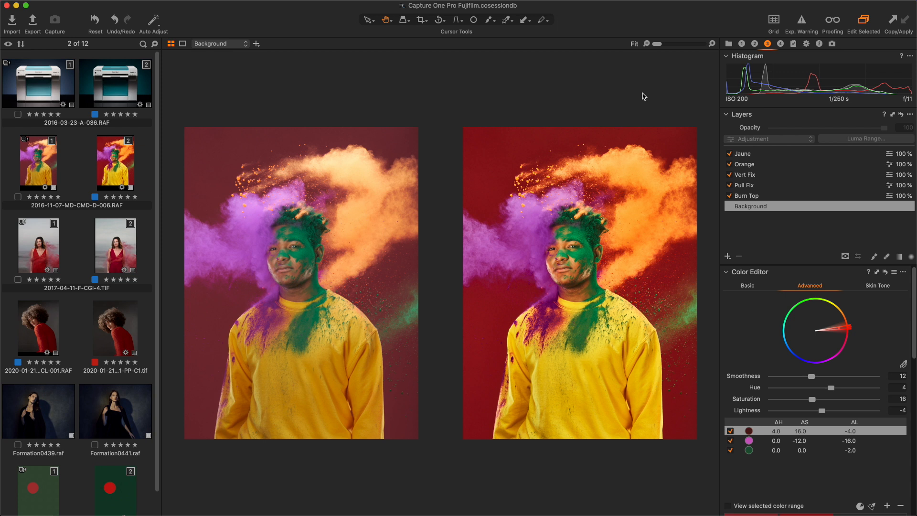
{"action": "mouse_move", "coordinate": [642, 98]}
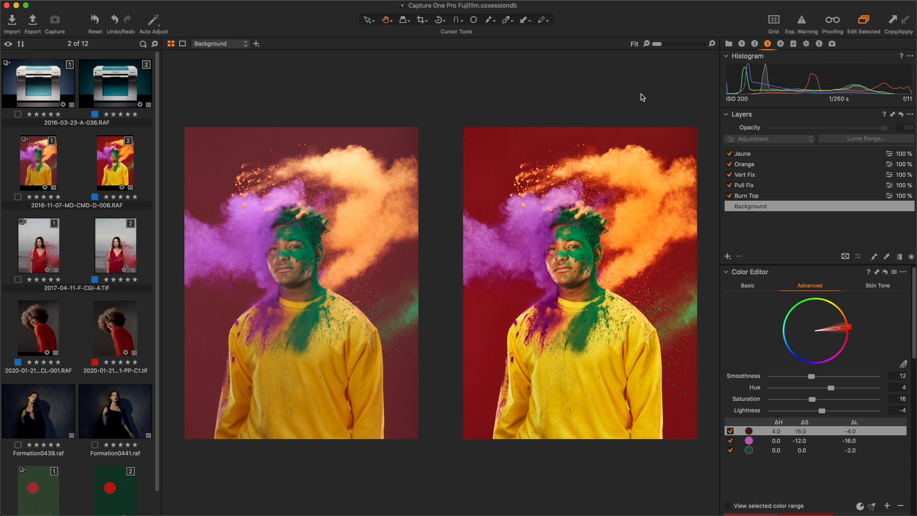
{"action": "mouse_move", "coordinate": [657, 97]}
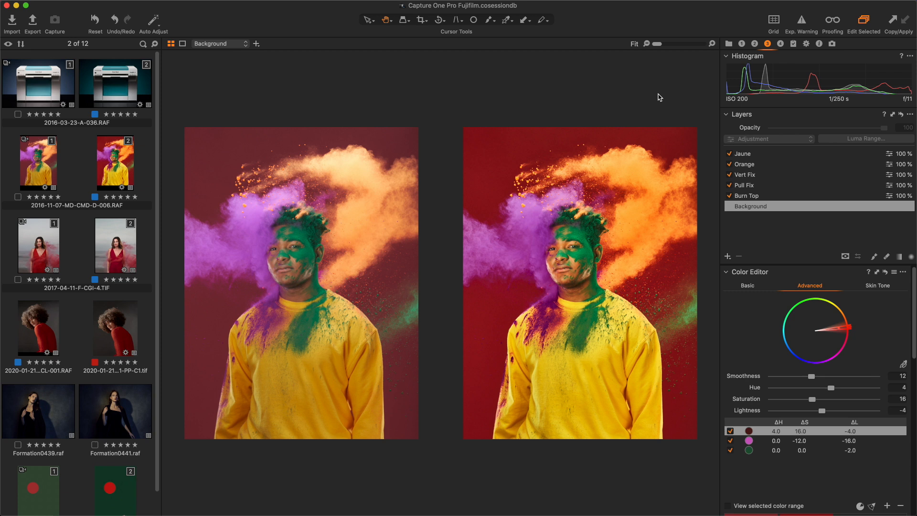
{"action": "mouse_move", "coordinate": [662, 99]}
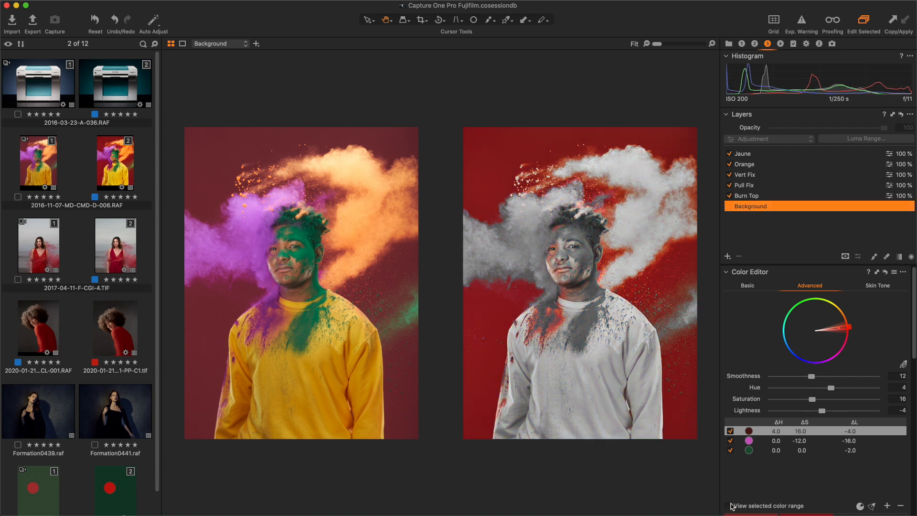
Step: Hide the range preview and toggle the red, purple and green corrections to compare
{"action": "left_click", "coordinate": [730, 431]}
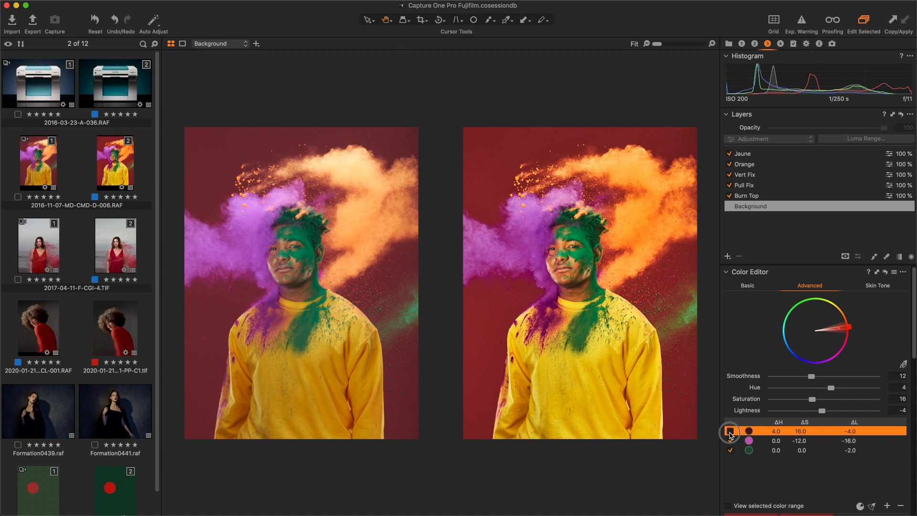
{"action": "left_click", "coordinate": [730, 440]}
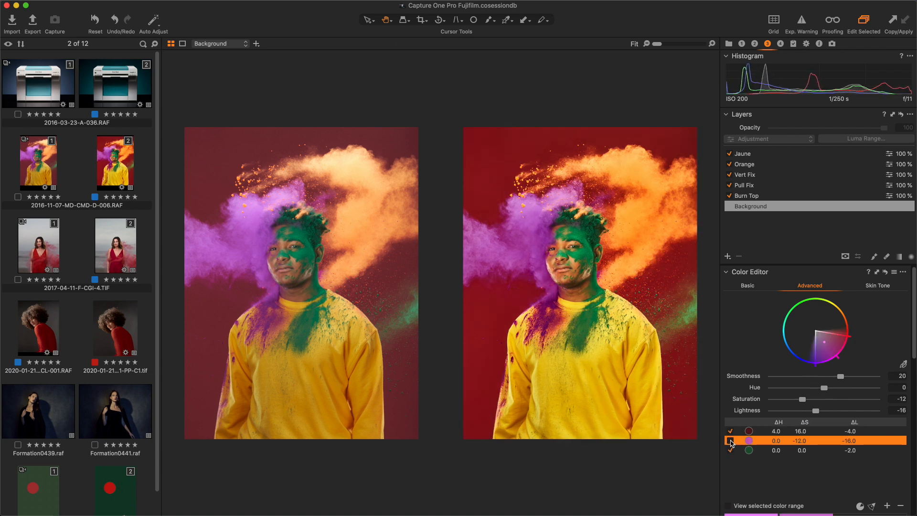
{"action": "left_click", "coordinate": [749, 450]}
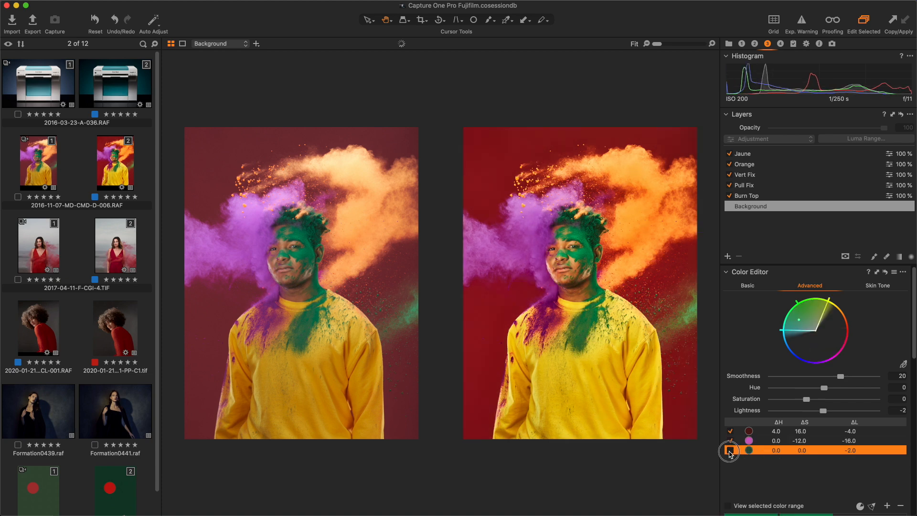
{"action": "left_click", "coordinate": [729, 450]}
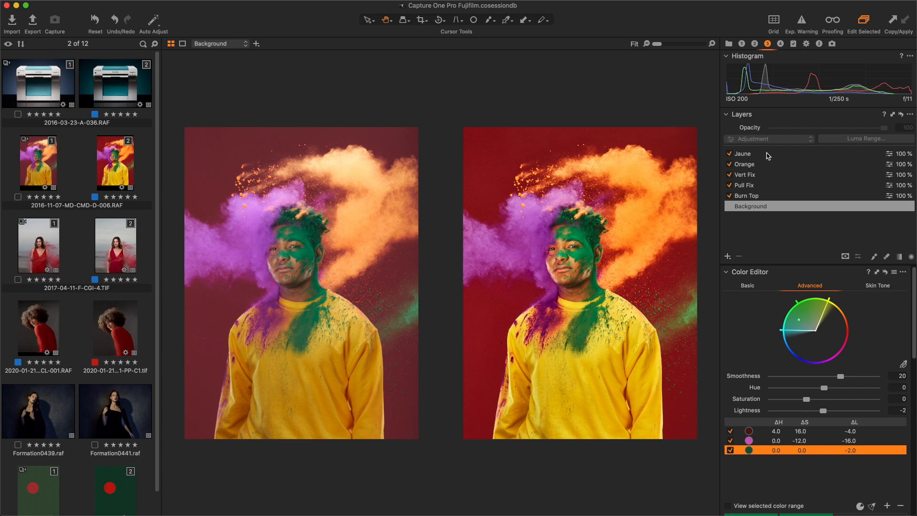
Step: On the Jaune layer, hide the orange range preview and toggle its correction
{"action": "left_click", "coordinate": [742, 153]}
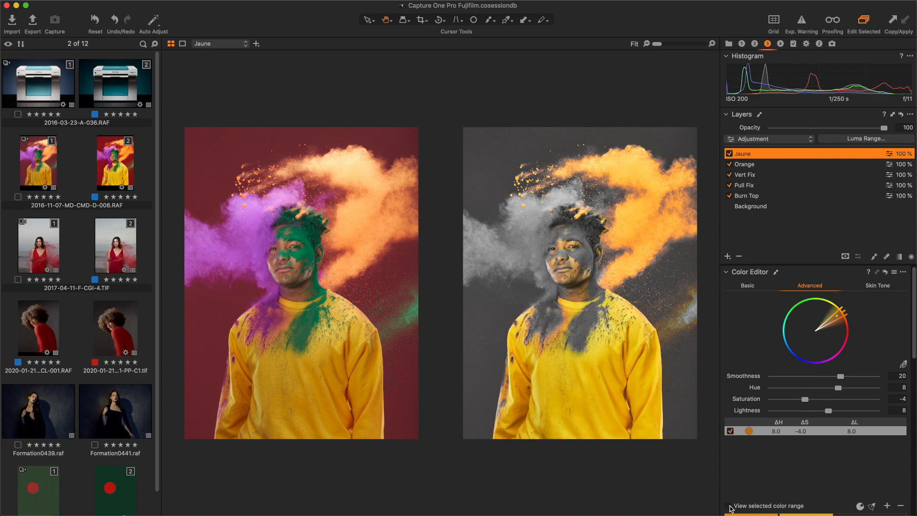
{"action": "left_click", "coordinate": [729, 430]}
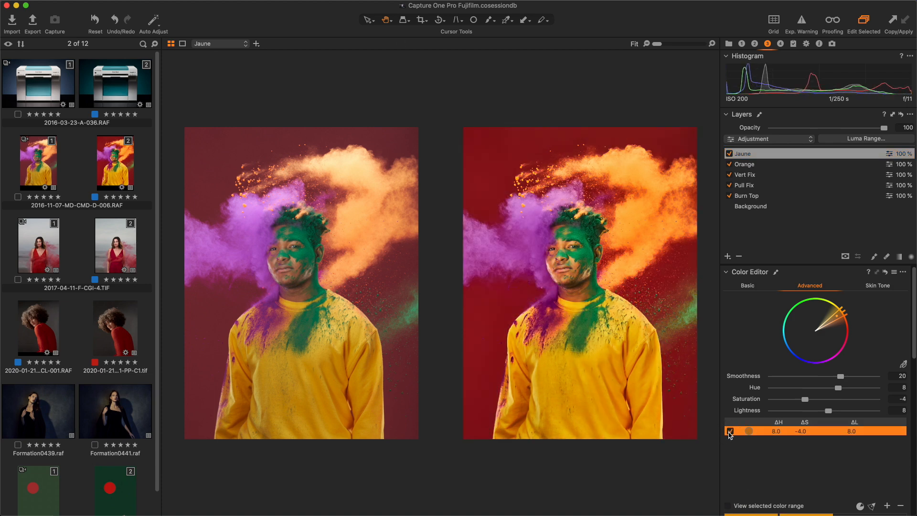
{"action": "left_click", "coordinate": [730, 431]}
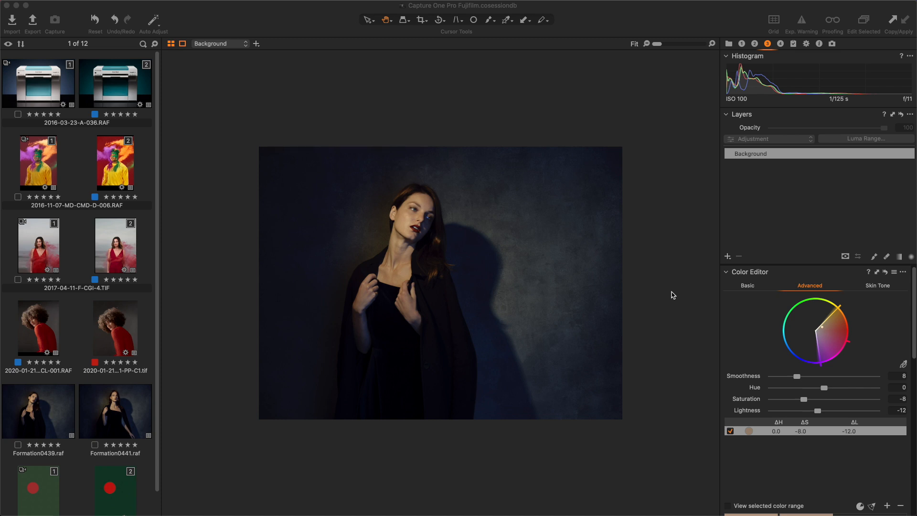
{"action": "mouse_move", "coordinate": [806, 341]}
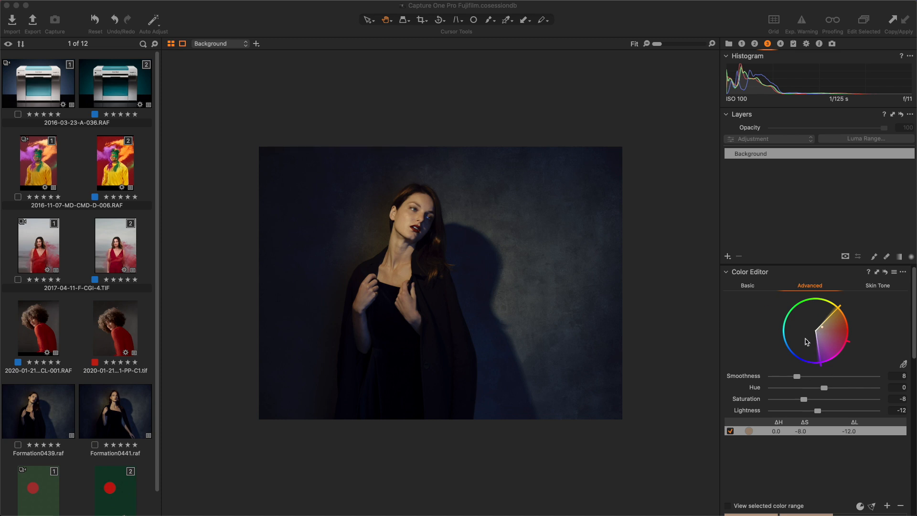
{"action": "mouse_move", "coordinate": [801, 339]}
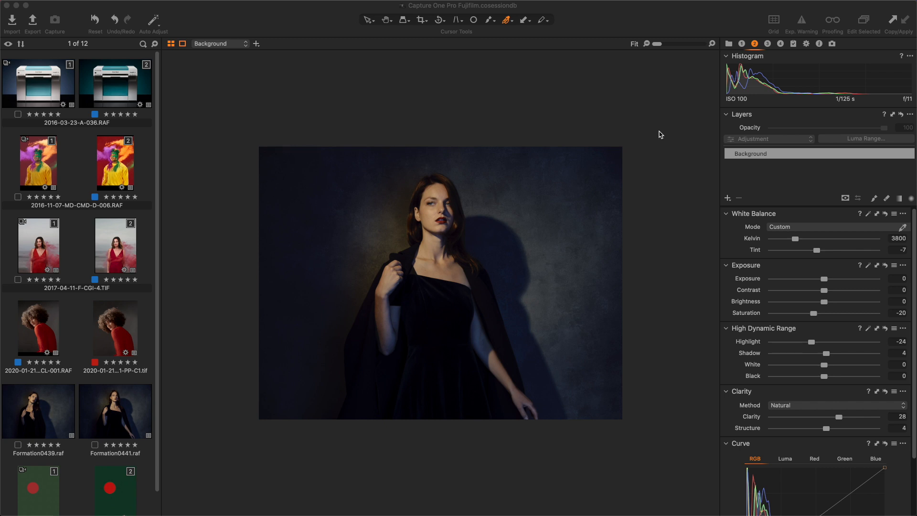
{"action": "mouse_move", "coordinate": [739, 198]}
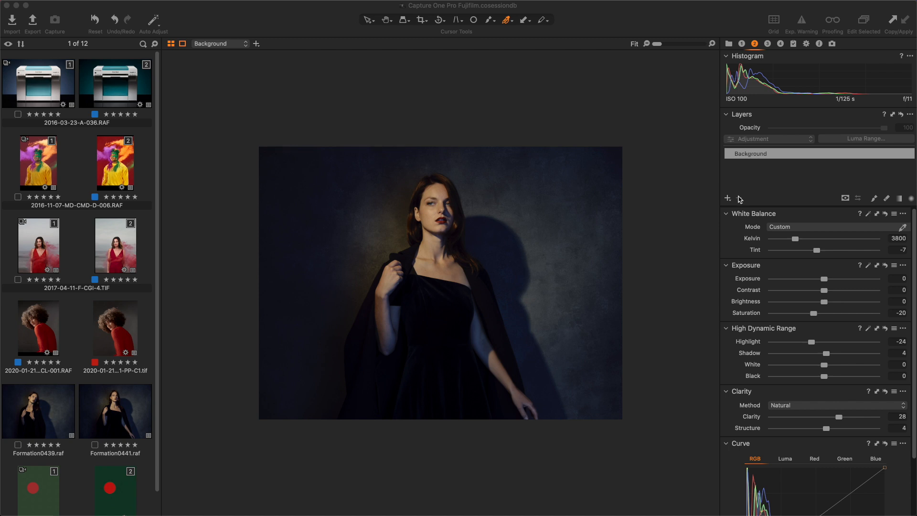
Step: Show the available new layer types under Layers for the Formation portrait
{"action": "left_click", "coordinate": [727, 198]}
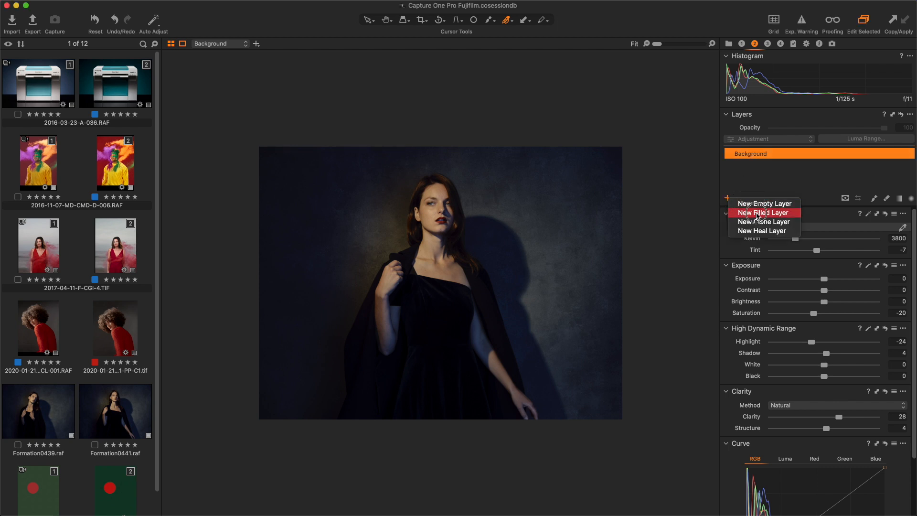
Step: Add a filled layer masked by luma range 120–255 with falloff 41
{"action": "left_click", "coordinate": [763, 212]}
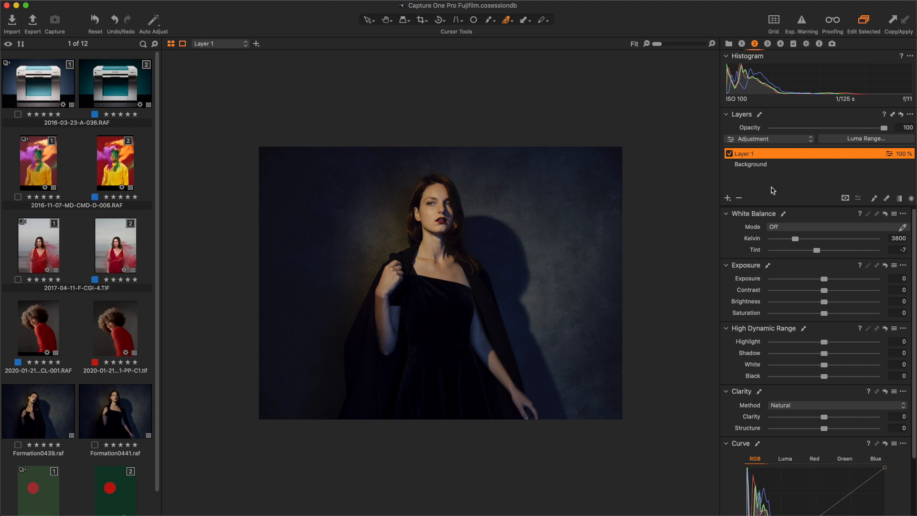
{"action": "mouse_move", "coordinate": [769, 187]}
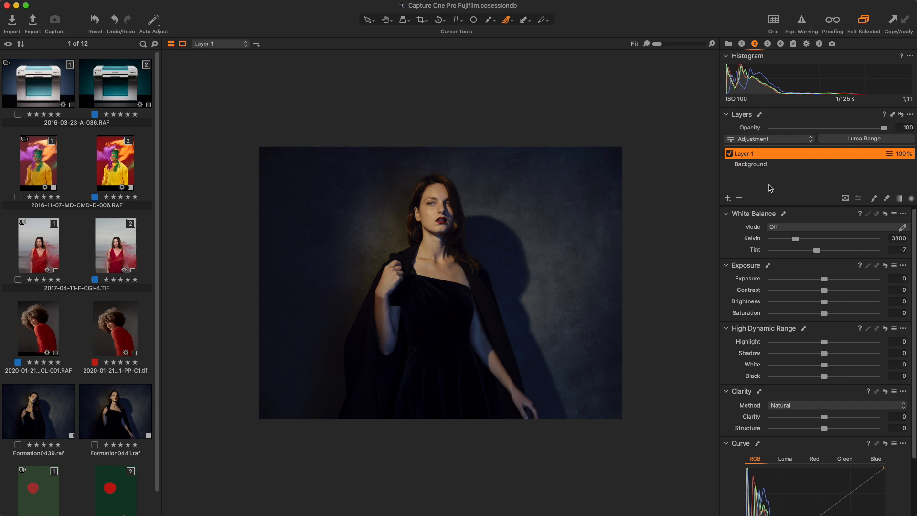
{"action": "left_click", "coordinate": [866, 139]}
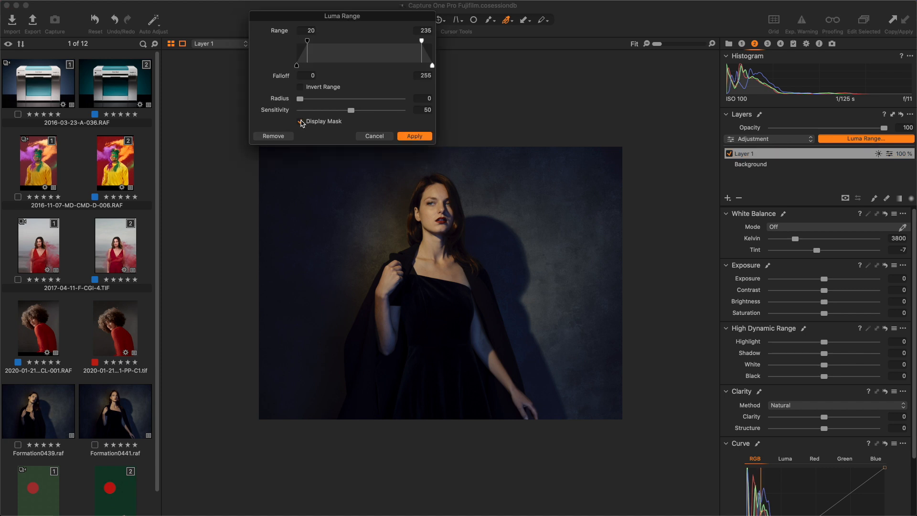
{"action": "left_click", "coordinate": [301, 121]}
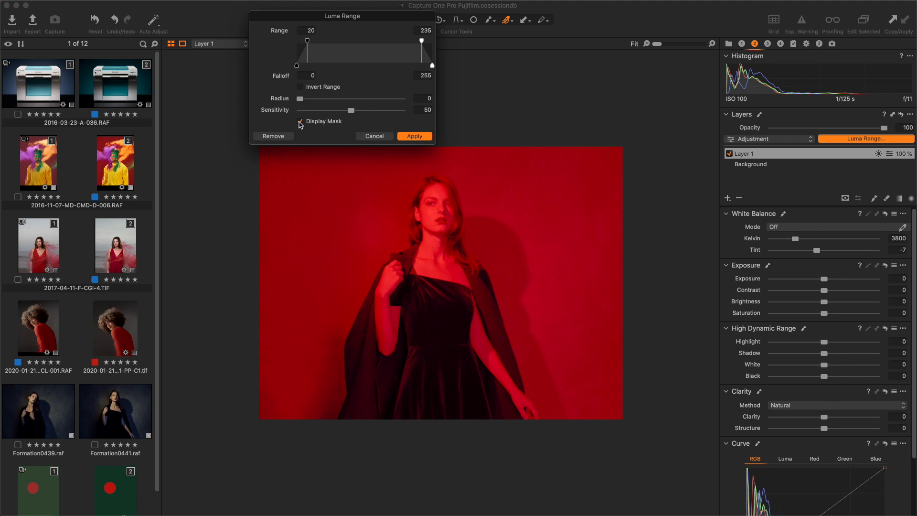
{"action": "left_click", "coordinate": [300, 121]}
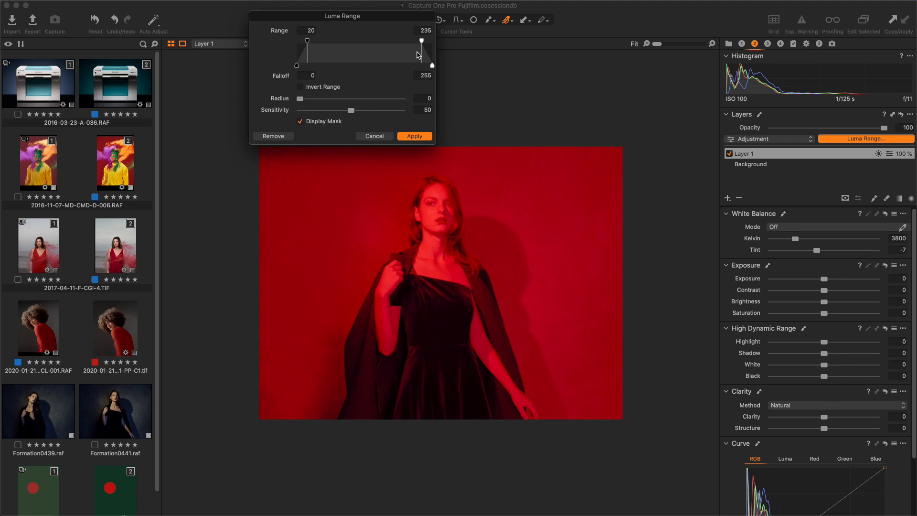
{"action": "left_click_drag", "start_coordinate": [422, 40], "coordinate": [432, 41]}
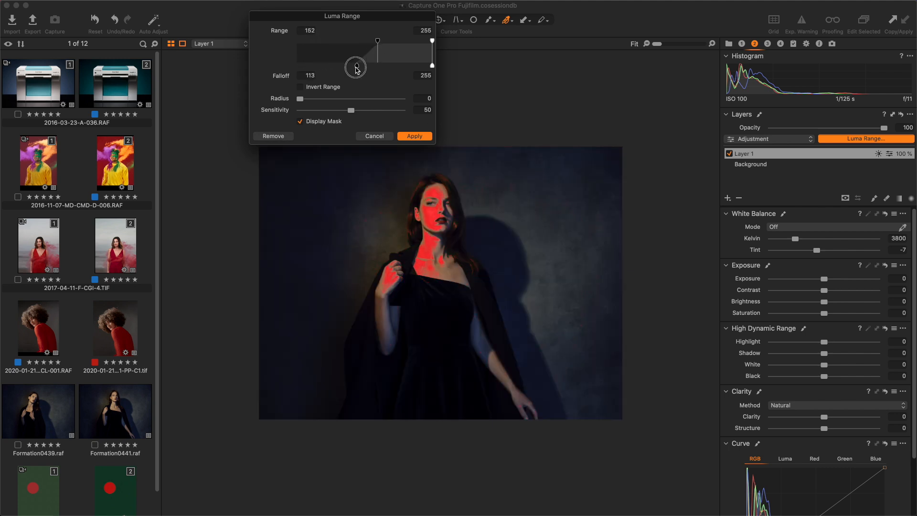
{"action": "left_click_drag", "start_coordinate": [355, 66], "coordinate": [368, 43]}
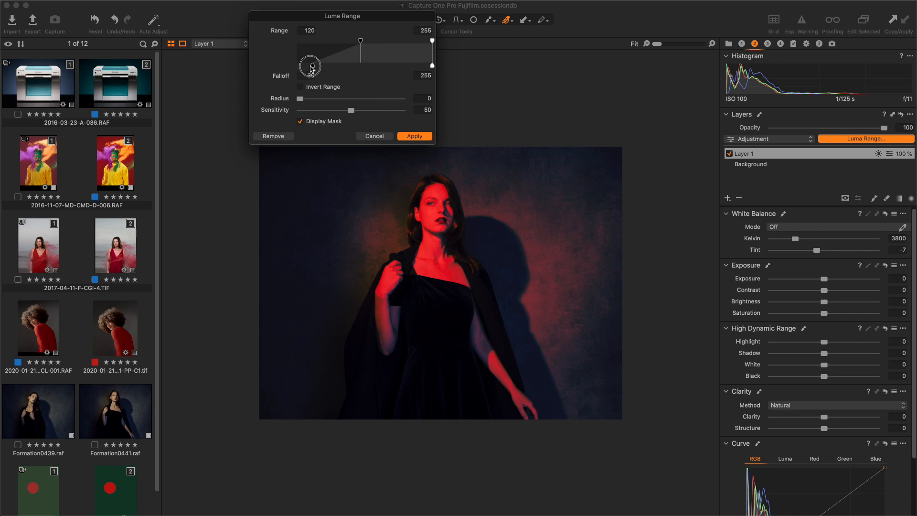
{"action": "left_click_drag", "start_coordinate": [310, 66], "coordinate": [318, 65]}
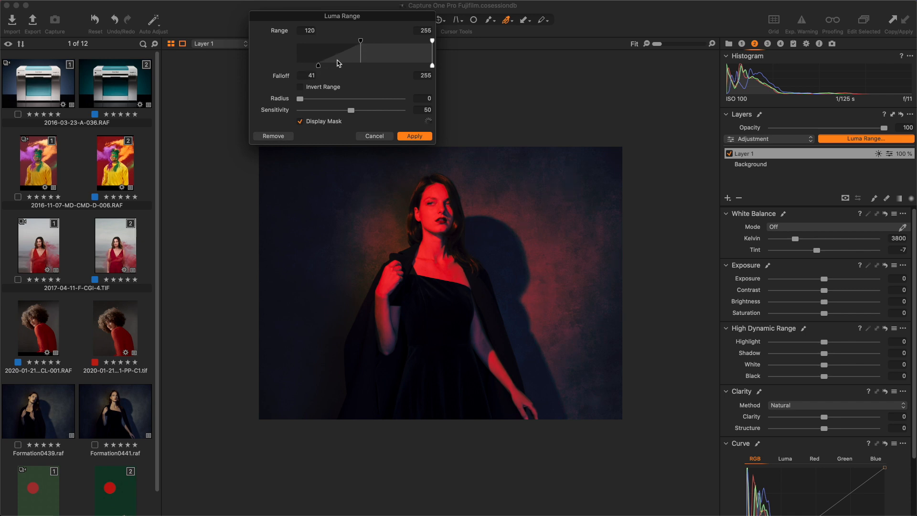
{"action": "left_click", "coordinate": [414, 136]}
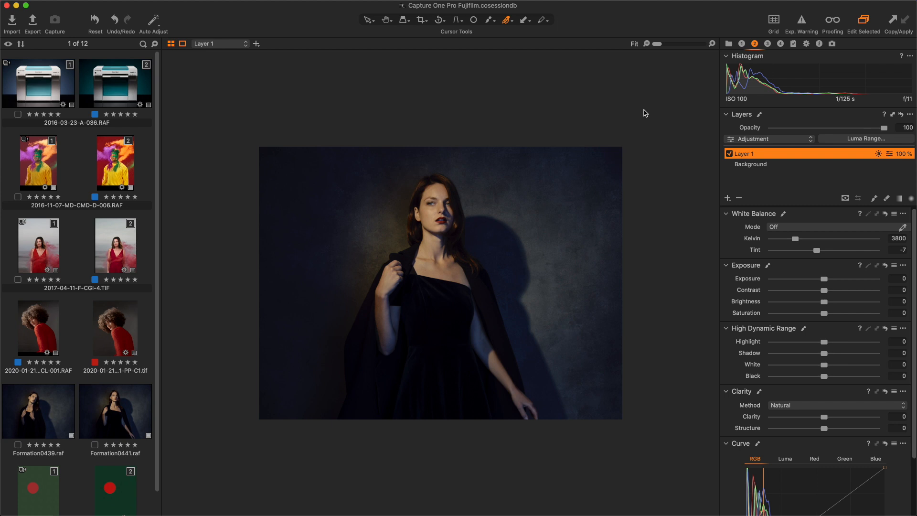
{"action": "mouse_move", "coordinate": [644, 114]}
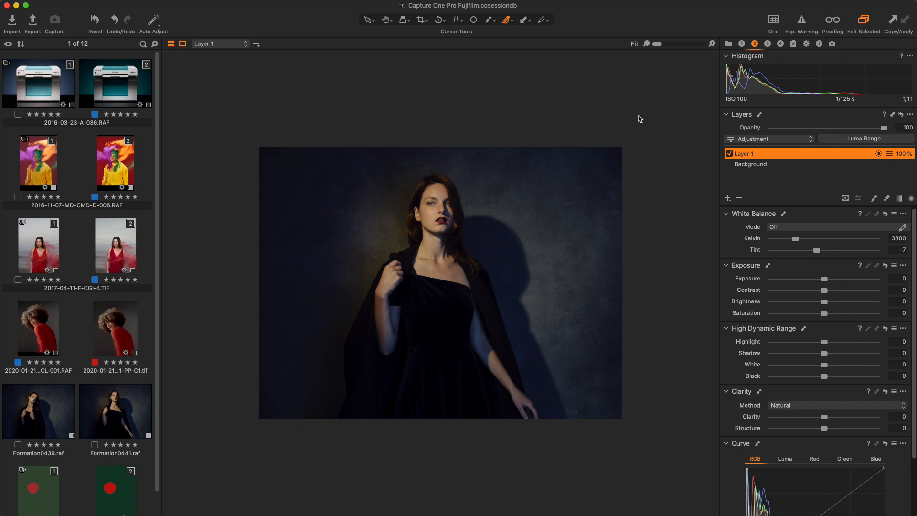
{"action": "left_click", "coordinate": [903, 278]}
{"action": "type", "text": ",2"}
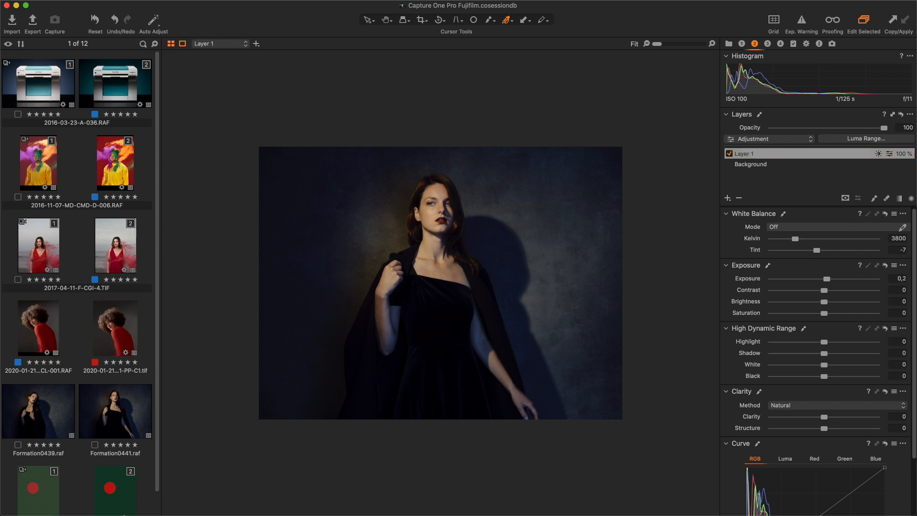
{"action": "left_click", "coordinate": [743, 153]}
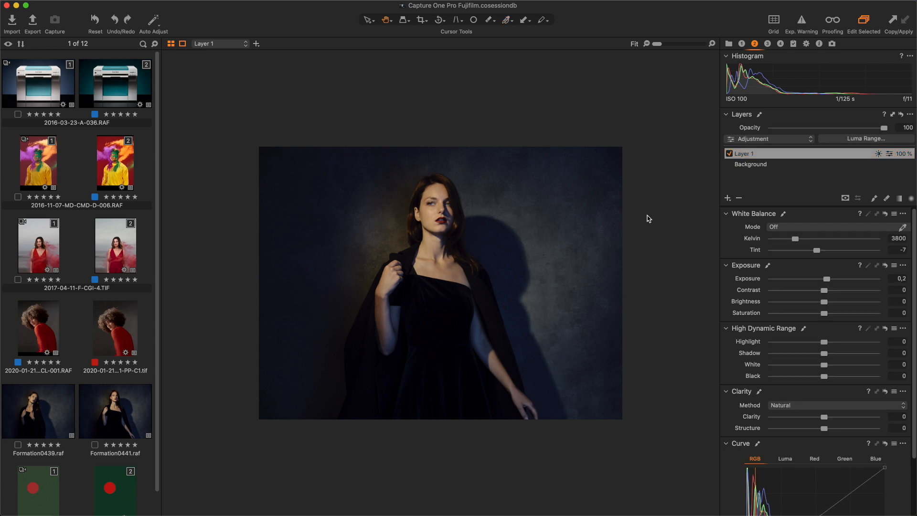
{"action": "mouse_move", "coordinate": [657, 222]}
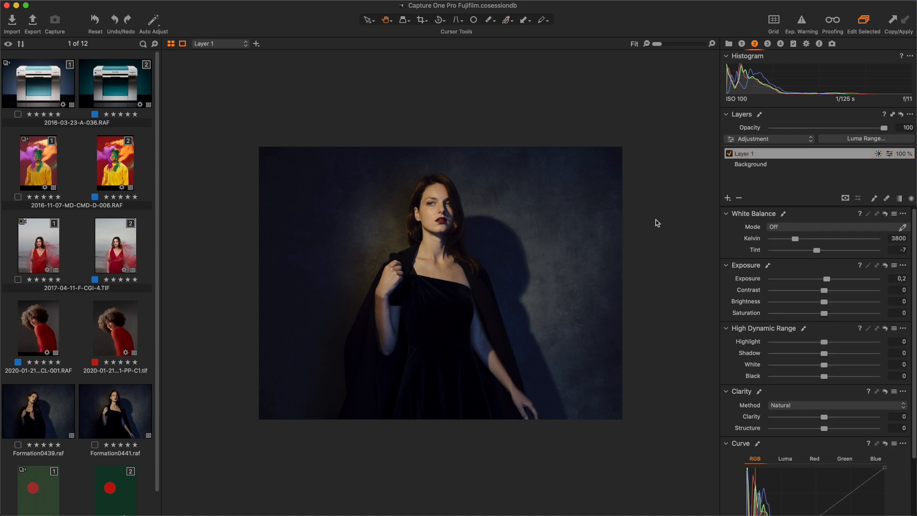
{"action": "mouse_move", "coordinate": [650, 220]}
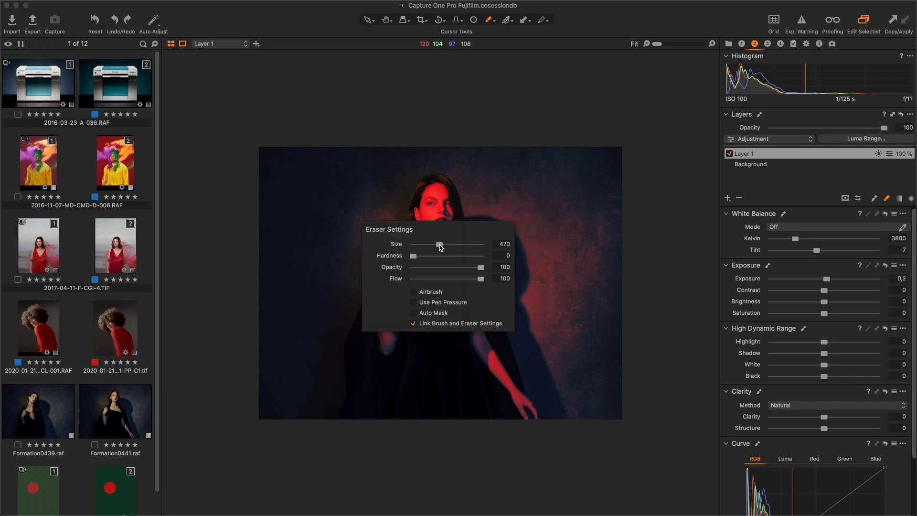
Step: Set the Erase Mask brush size to 470
{"action": "left_click_drag", "start_coordinate": [439, 244], "coordinate": [447, 244]}
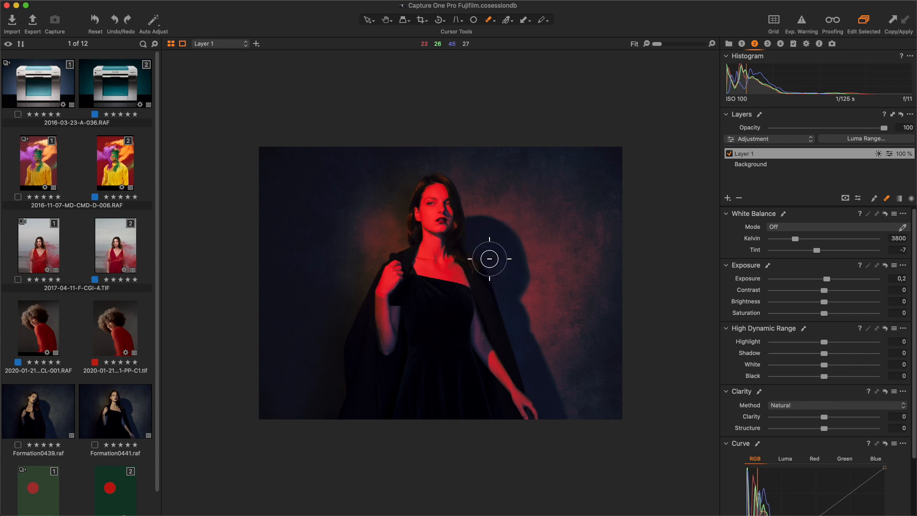
{"action": "mouse_move", "coordinate": [392, 282]}
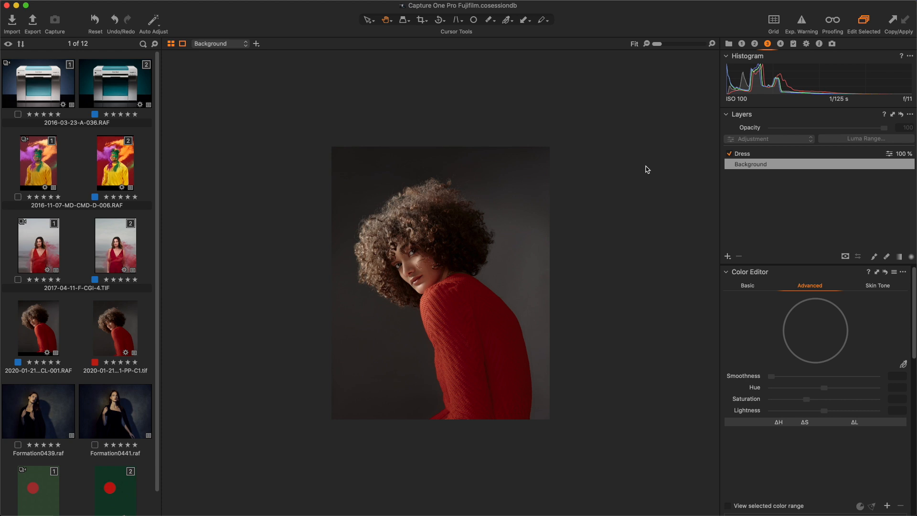
{"action": "mouse_move", "coordinate": [643, 167]}
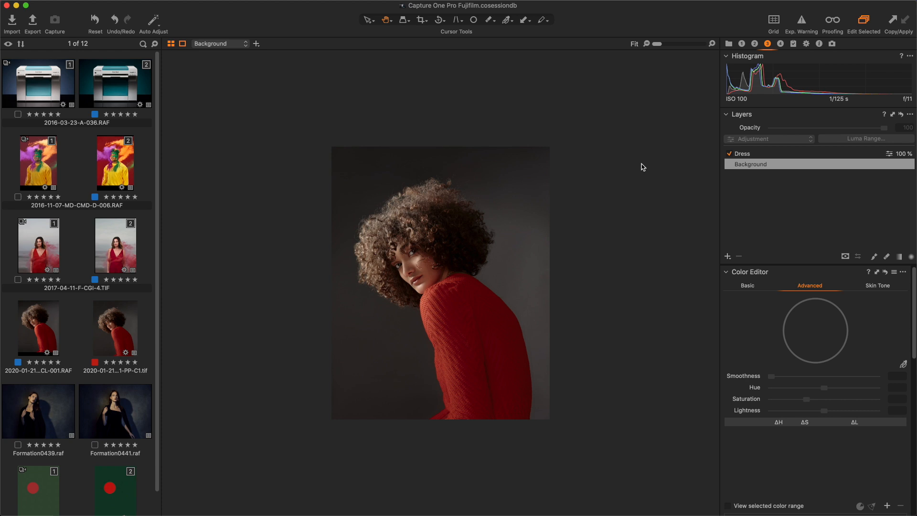
{"action": "mouse_move", "coordinate": [640, 169]}
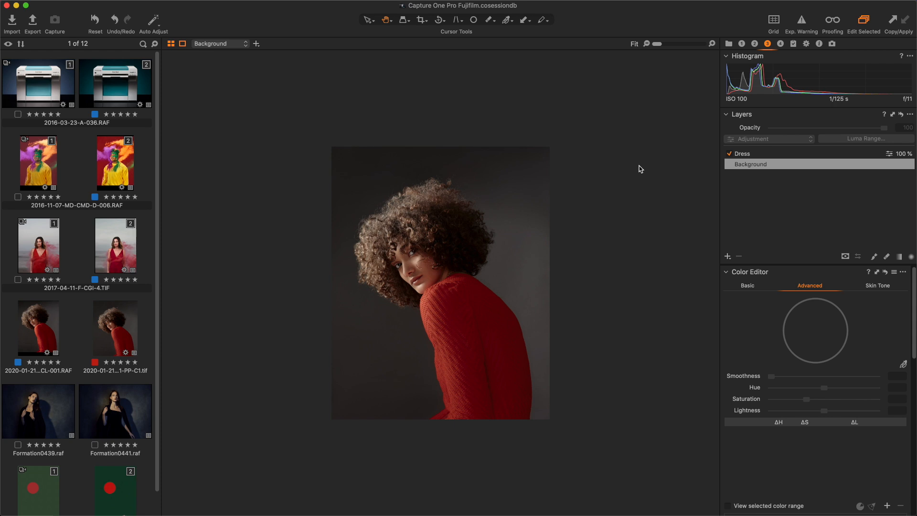
Step: Sample and widen the sweater's red range, then create a masked layer from it
{"action": "left_click", "coordinate": [506, 20]}
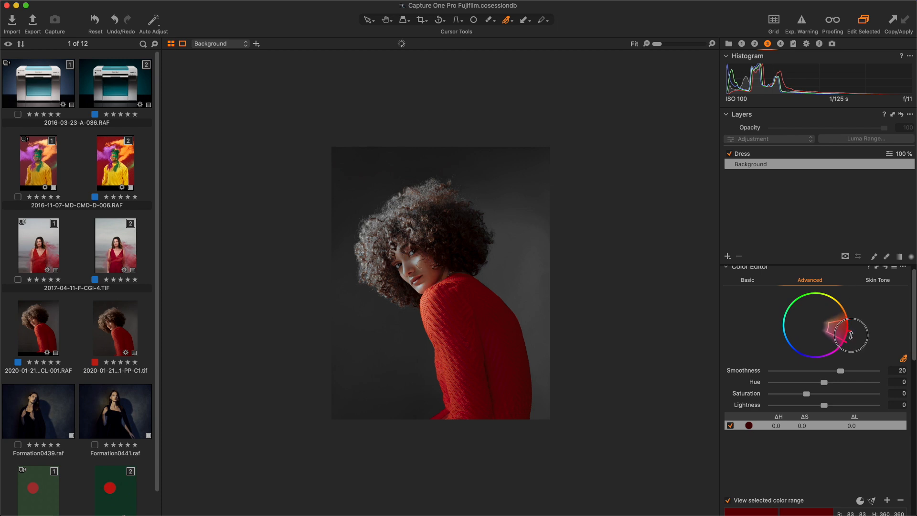
{"action": "left_click_drag", "start_coordinate": [851, 335], "coordinate": [827, 329]}
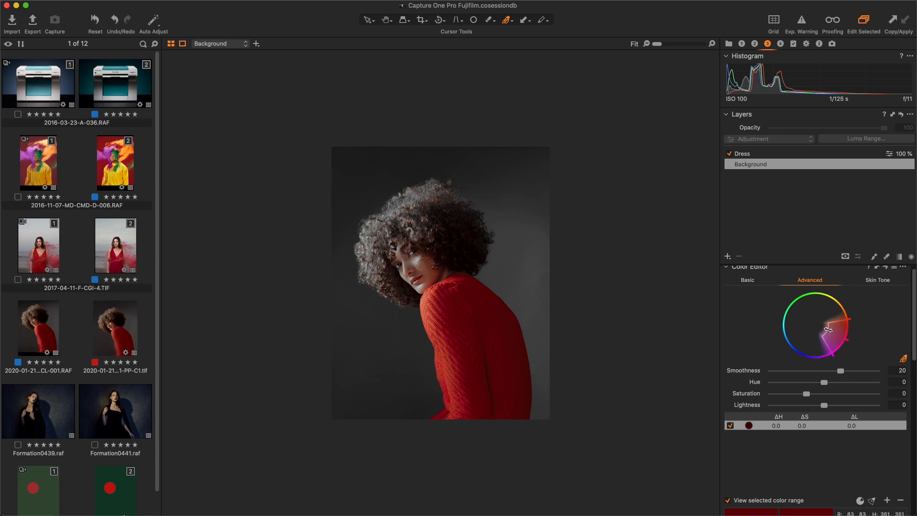
{"action": "left_click_drag", "start_coordinate": [827, 328], "coordinate": [850, 328]}
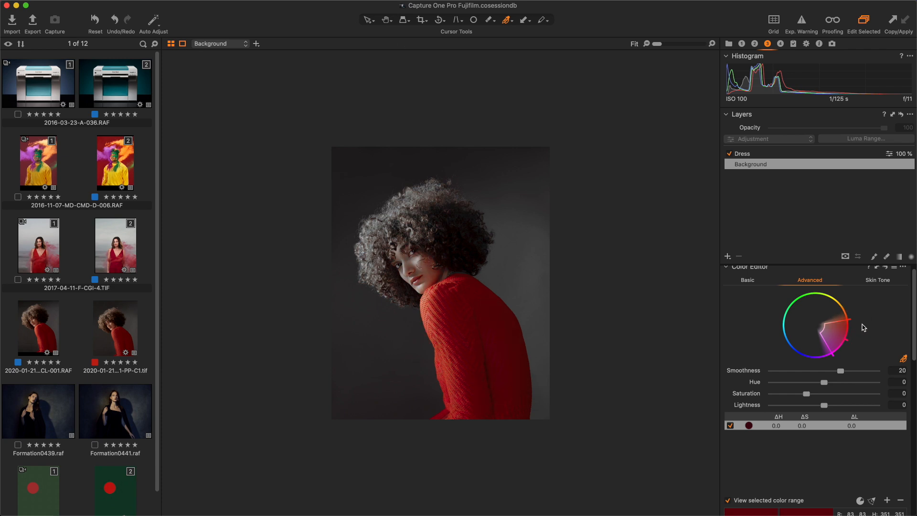
{"action": "mouse_move", "coordinate": [754, 462]}
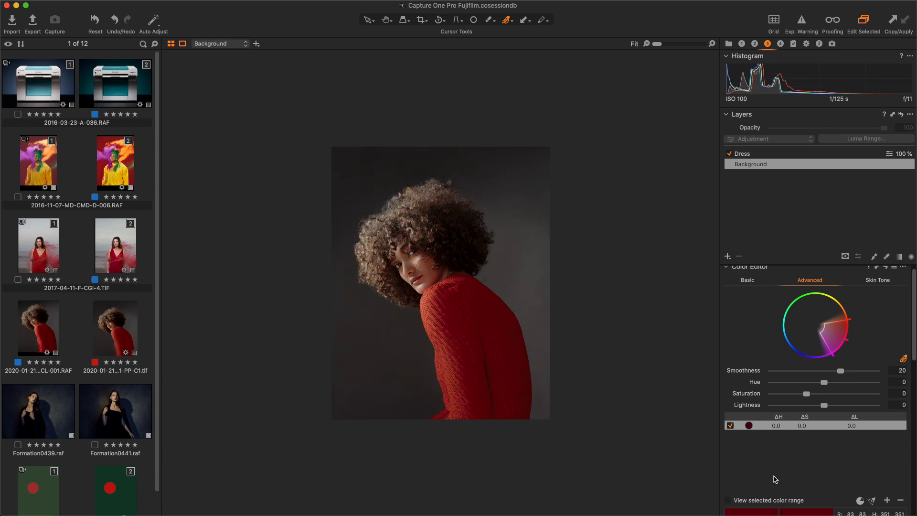
{"action": "mouse_move", "coordinate": [771, 476]}
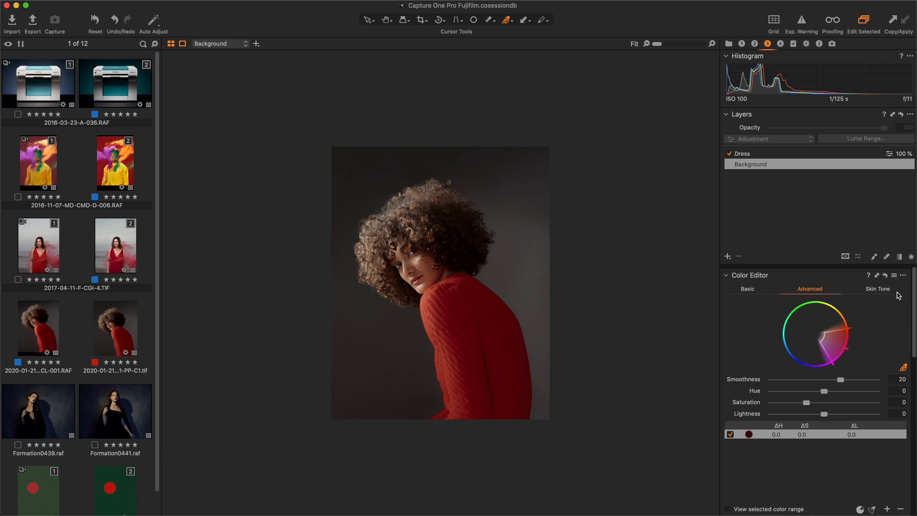
{"action": "left_click", "coordinate": [902, 272]}
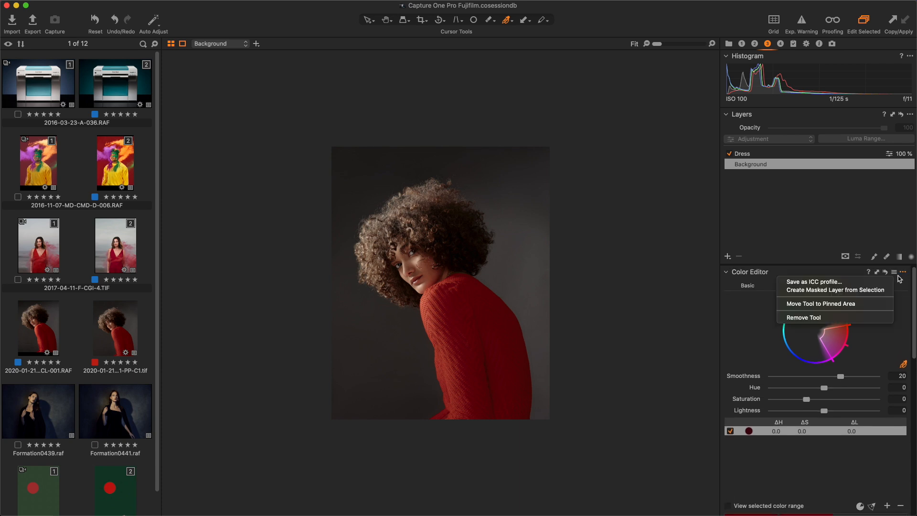
{"action": "mouse_move", "coordinate": [818, 290]}
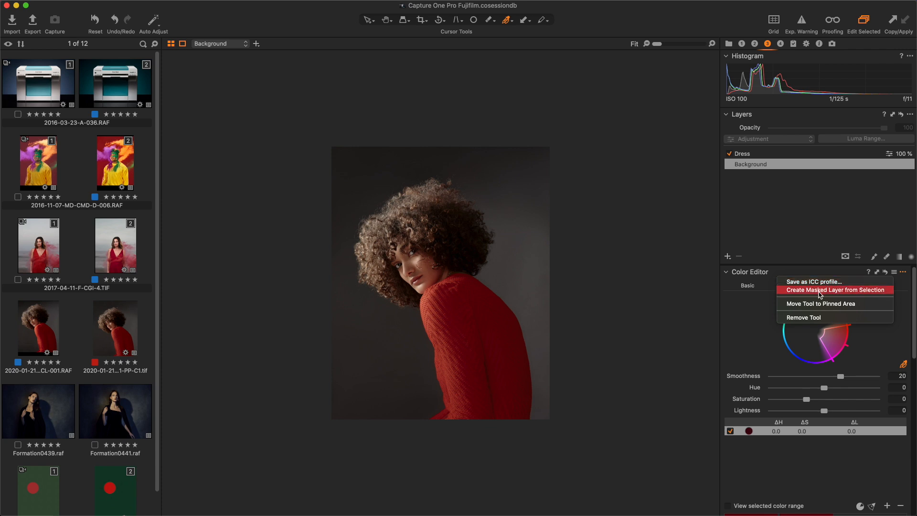
{"action": "left_click", "coordinate": [834, 289]}
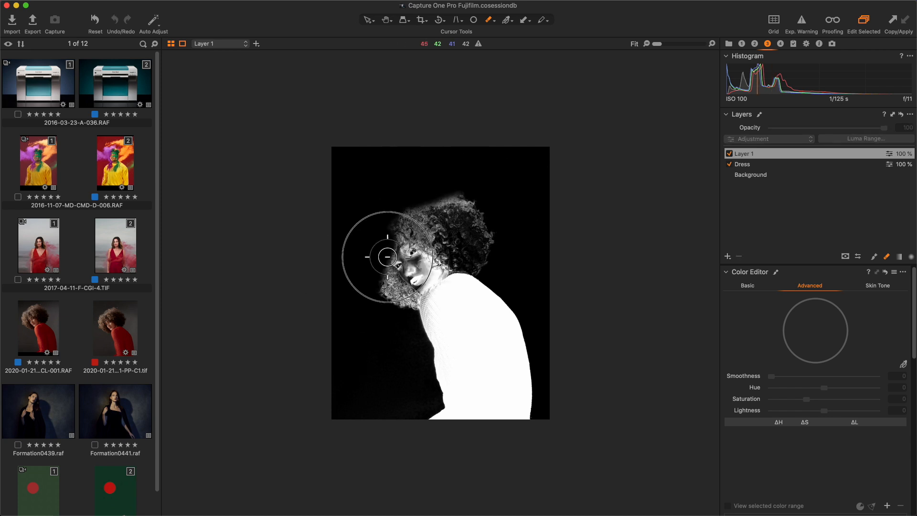
Step: Erase the hair and face from Layer 1's mask and paint the shoulder back in
{"action": "left_click_drag", "start_coordinate": [385, 256], "coordinate": [430, 252]}
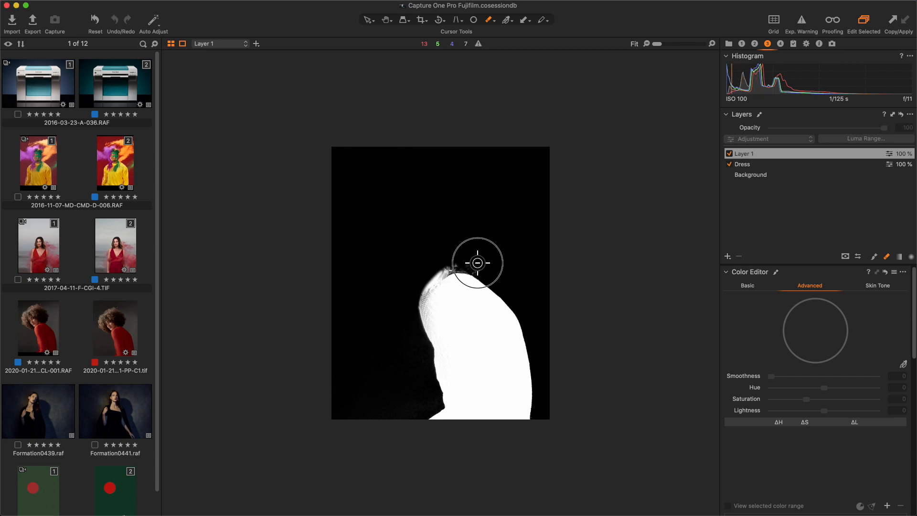
{"action": "left_click_drag", "start_coordinate": [477, 263], "coordinate": [417, 285]}
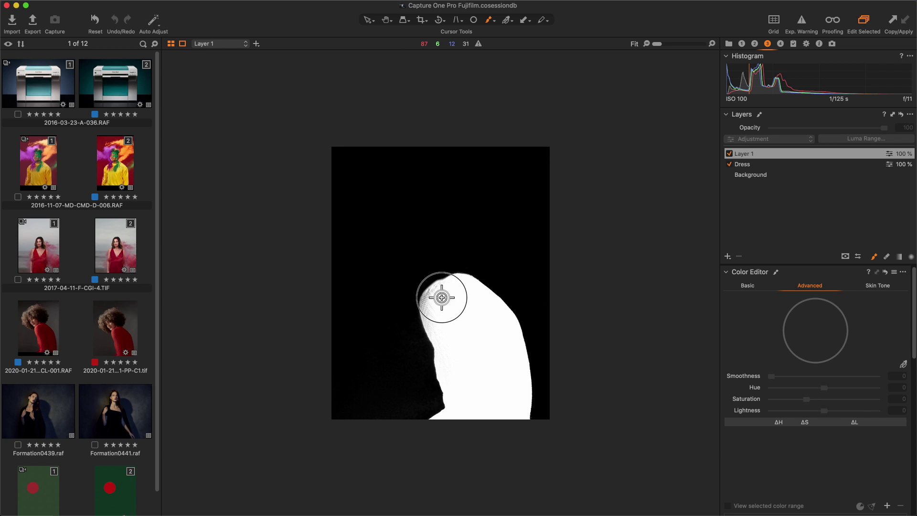
{"action": "left_click_drag", "start_coordinate": [441, 297], "coordinate": [451, 370]}
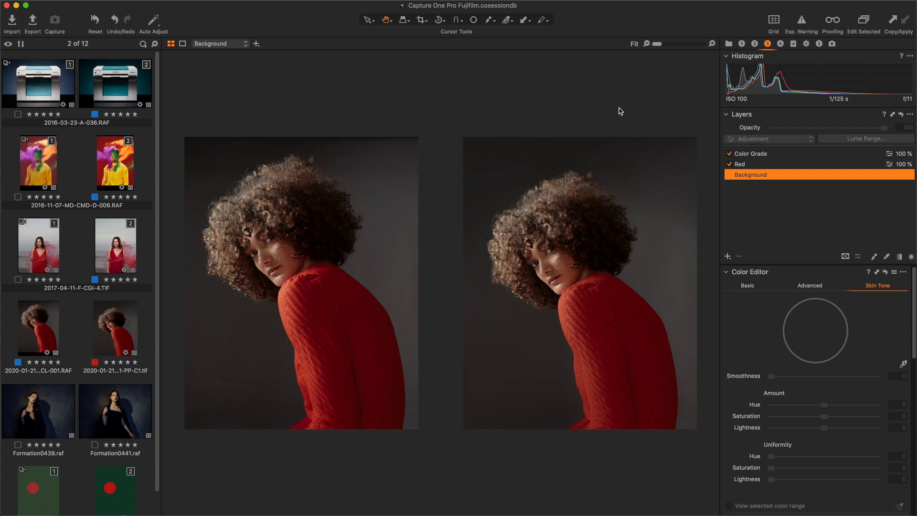
{"action": "mouse_move", "coordinate": [296, 294]}
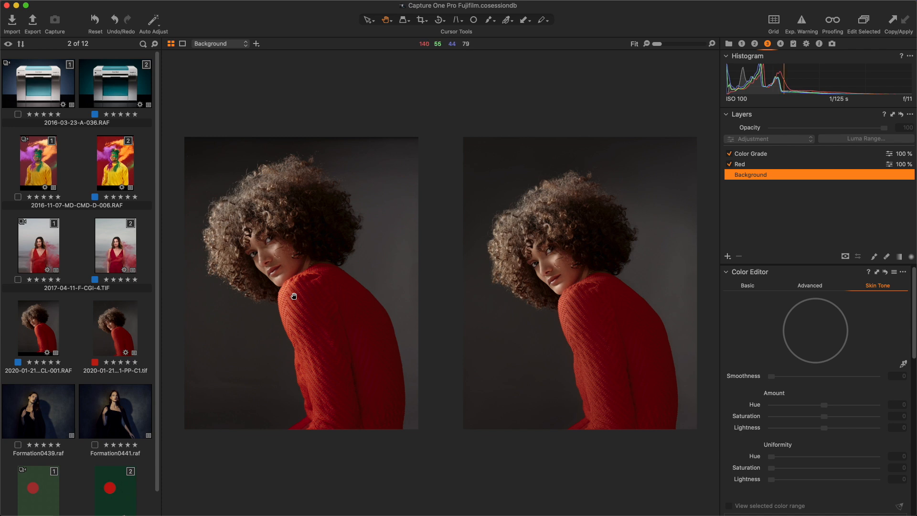
{"action": "mouse_move", "coordinate": [42, 366]}
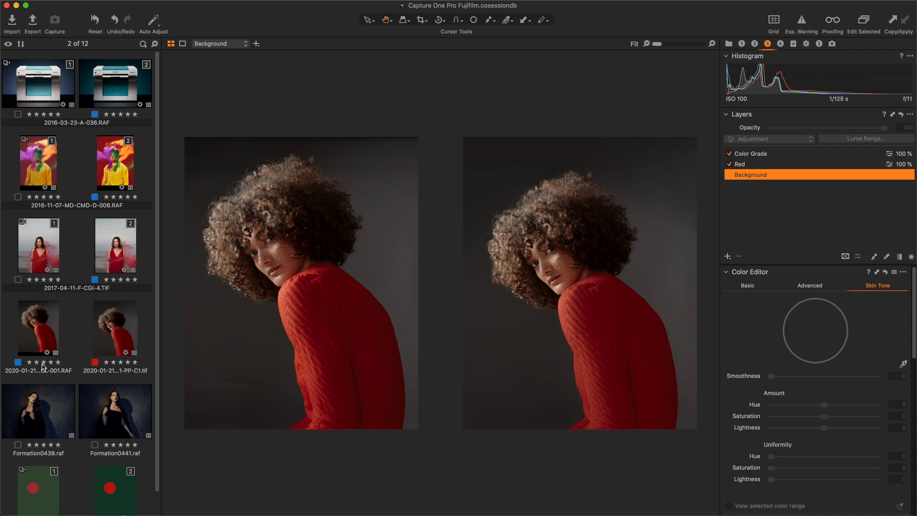
Step: Open the context menu on the first red-sweater portrait thumbnail, highlighting Edit With
{"action": "right_click", "coordinate": [38, 327]}
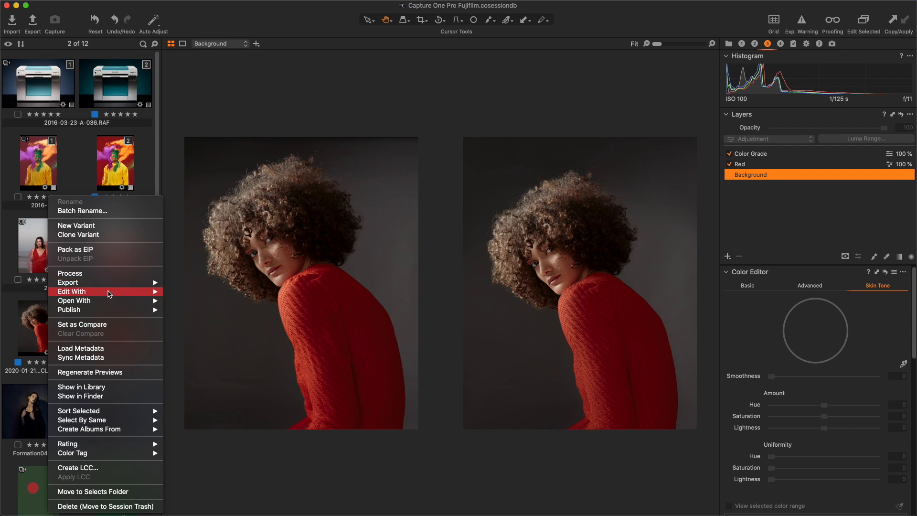